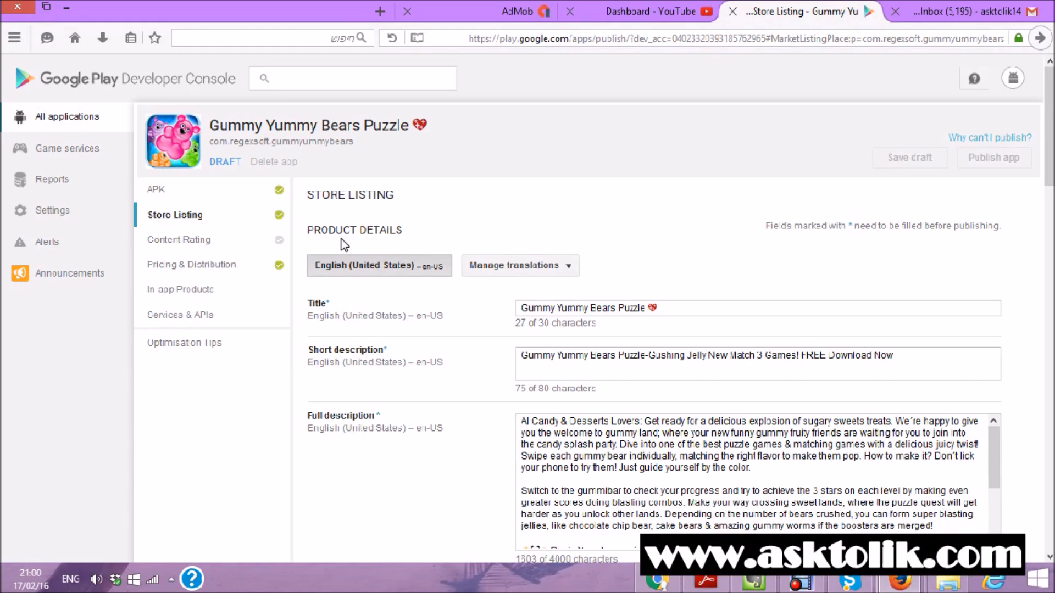
mouse_move(212, 247)
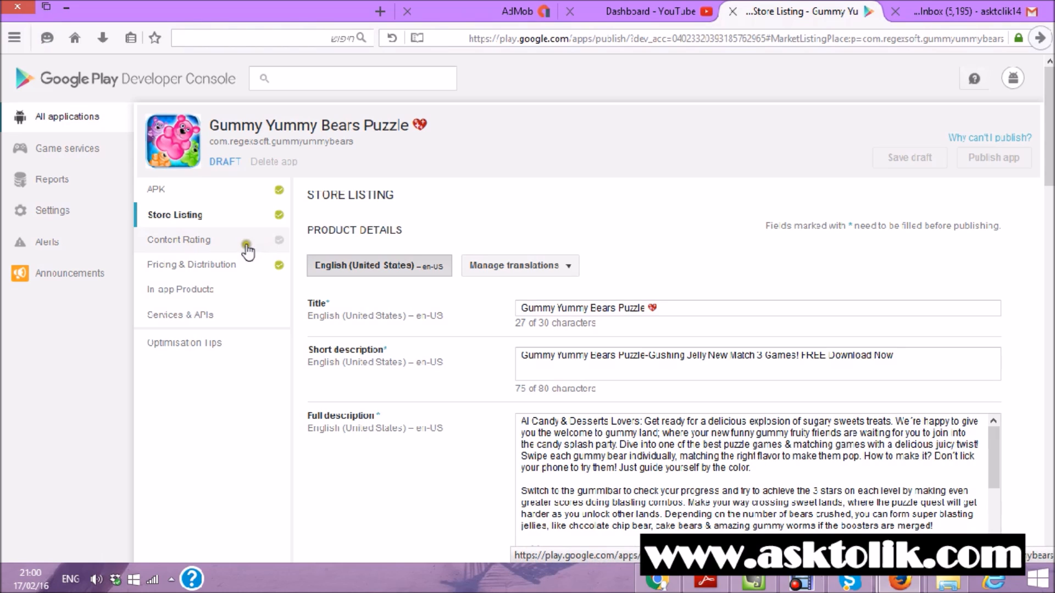
mouse_move(253, 247)
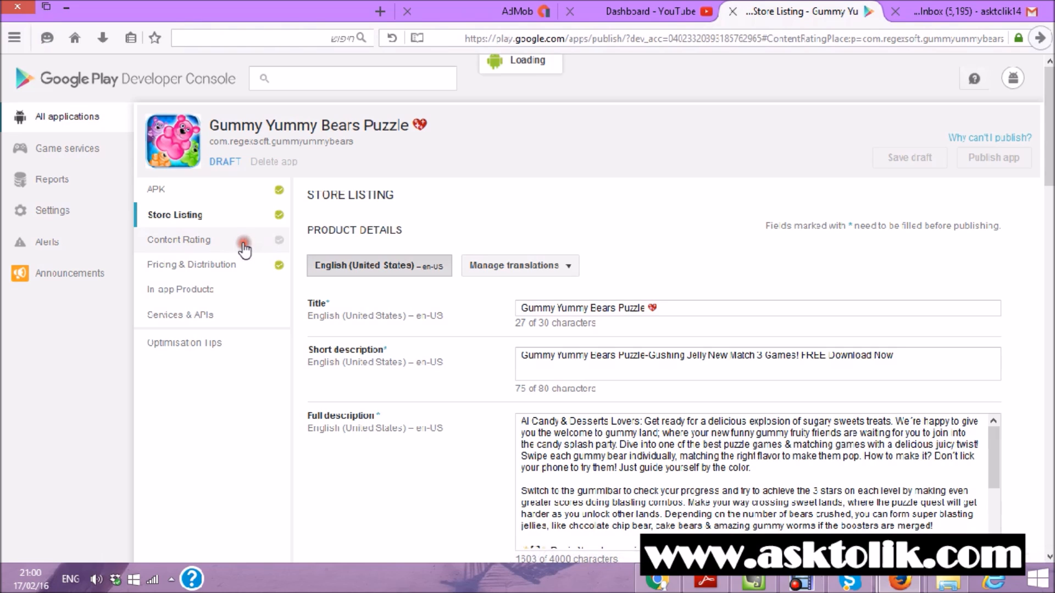
Leave Content Rating for the APK section and review the alpha testing version 1 setup
click(178, 240)
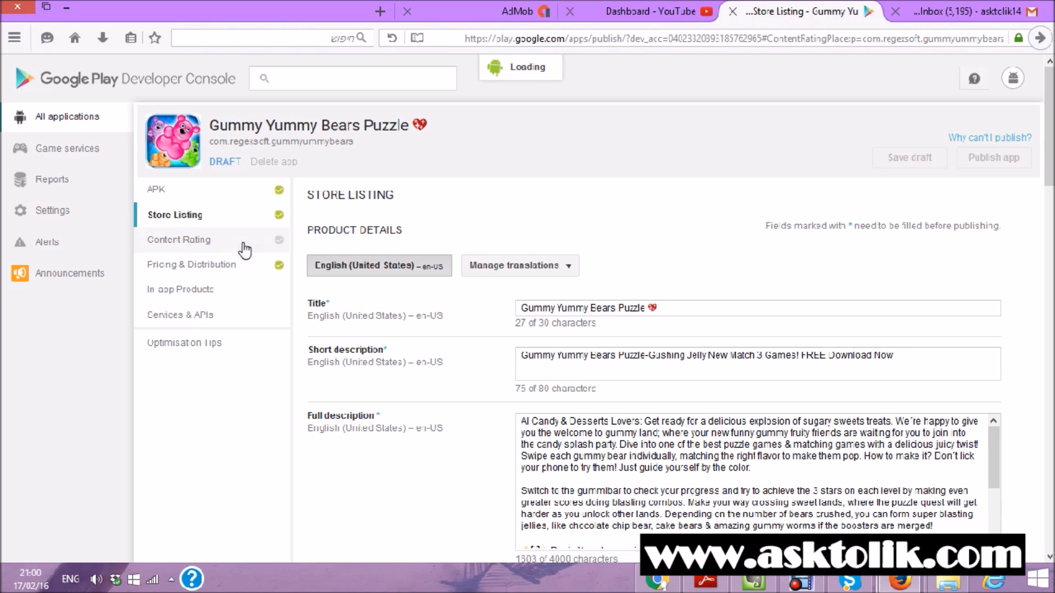
click(179, 240)
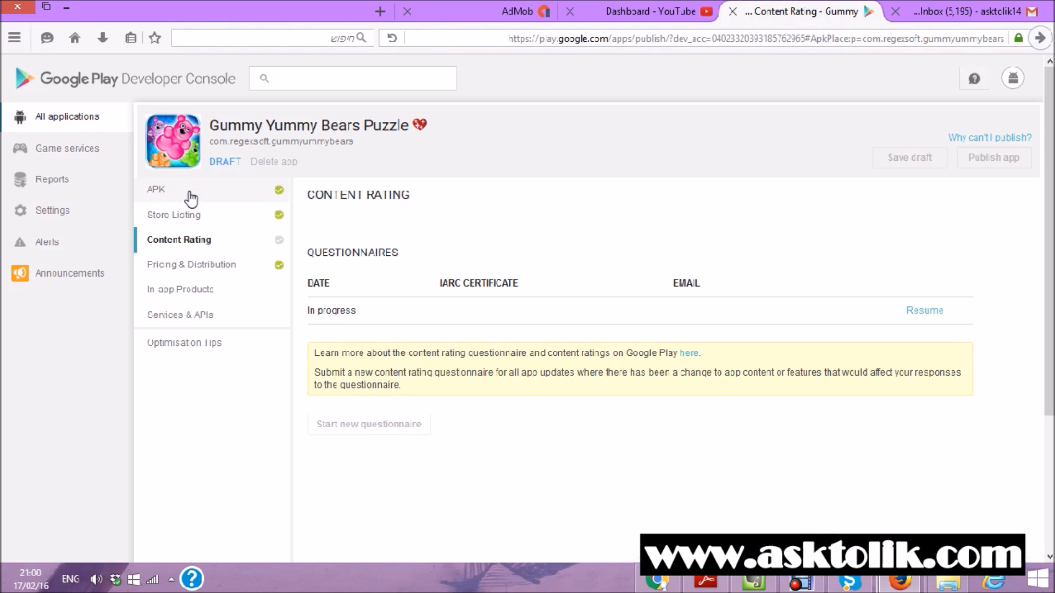
click(156, 189)
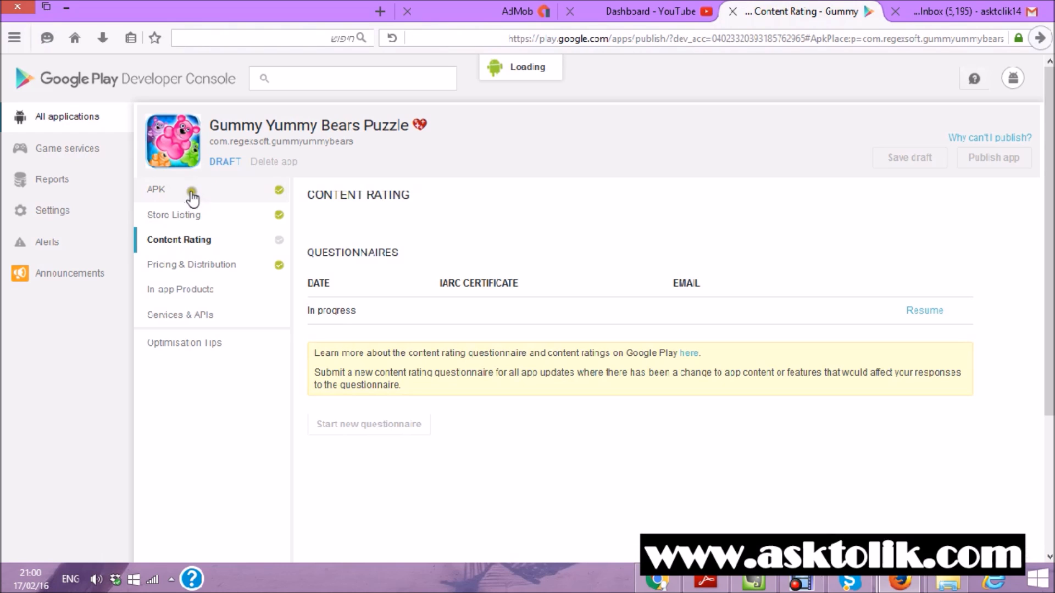
click(156, 189)
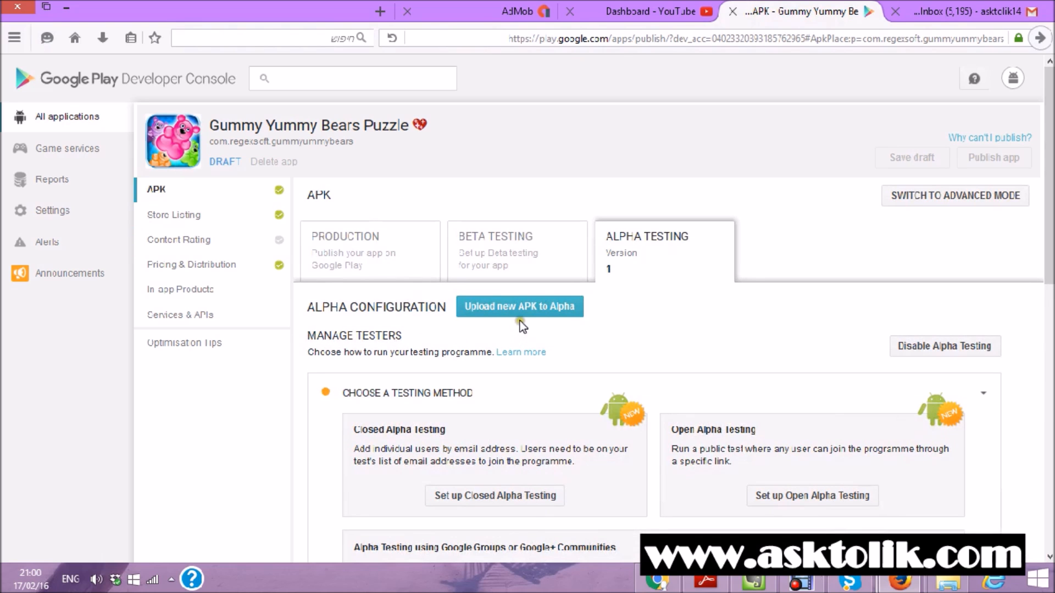
scroll(down, 3)
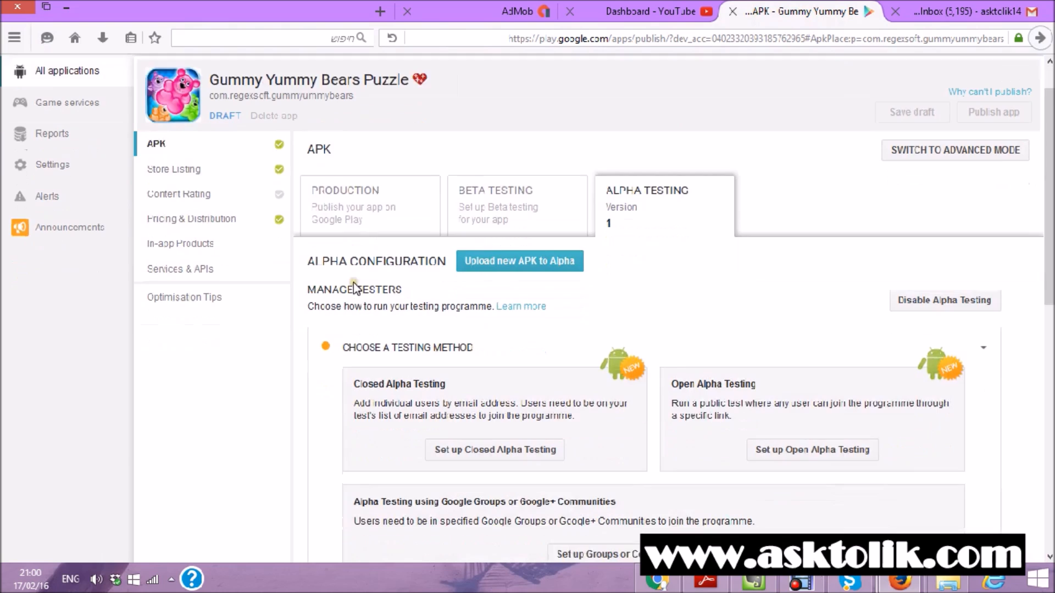
scroll(down, 3)
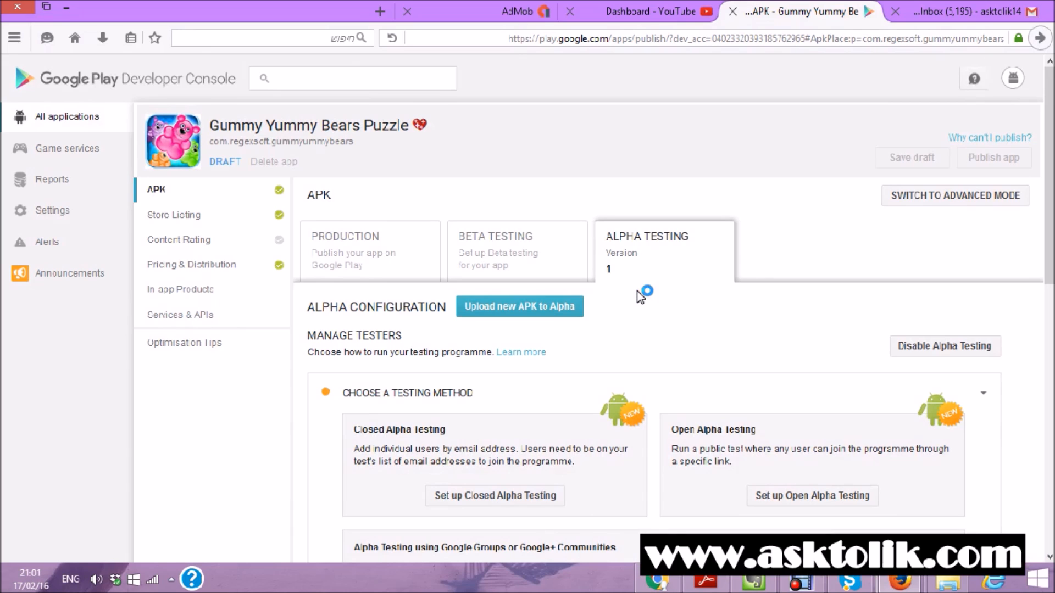
scroll(down, 3)
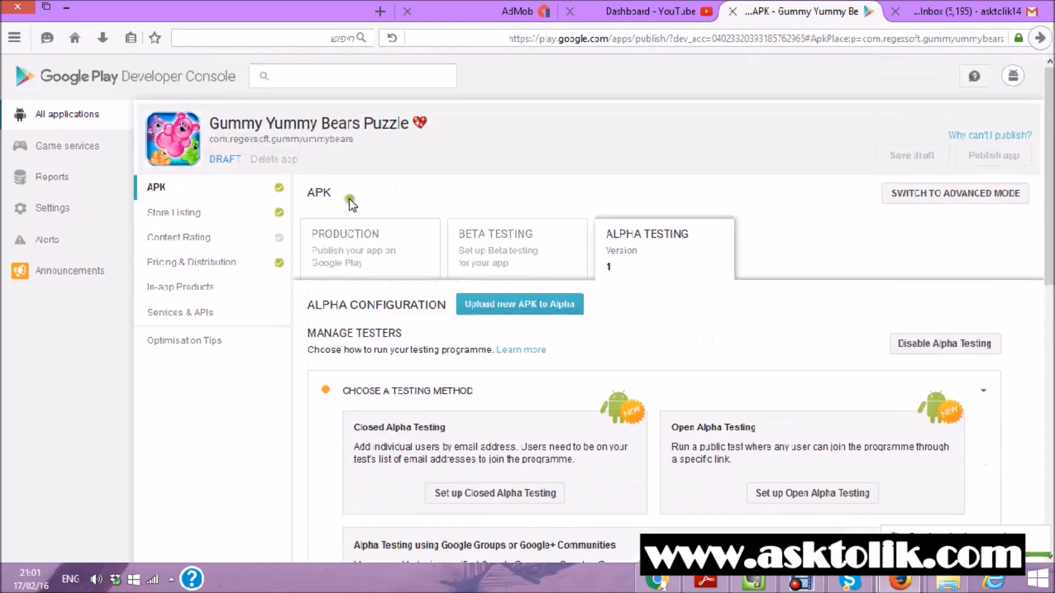
click(369, 249)
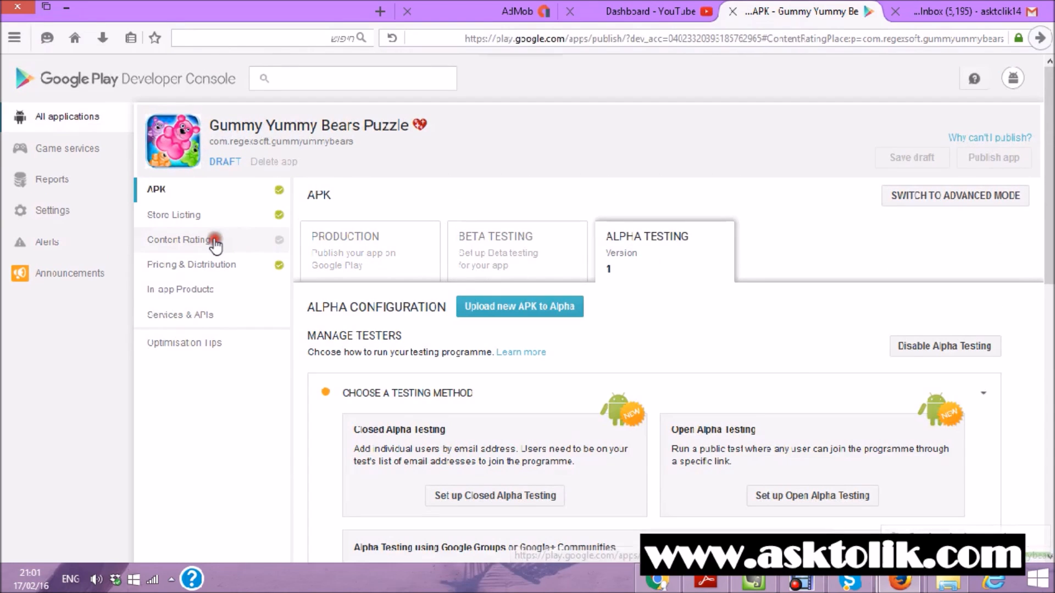
Go back to Content Rating and resume the in-progress questionnaire
click(179, 240)
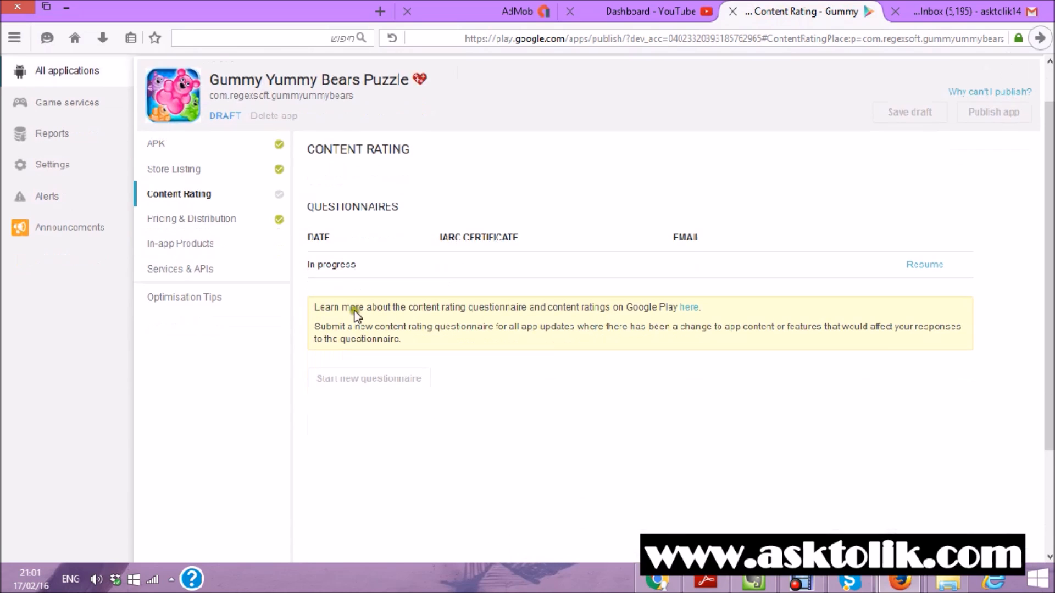
scroll(down, 3)
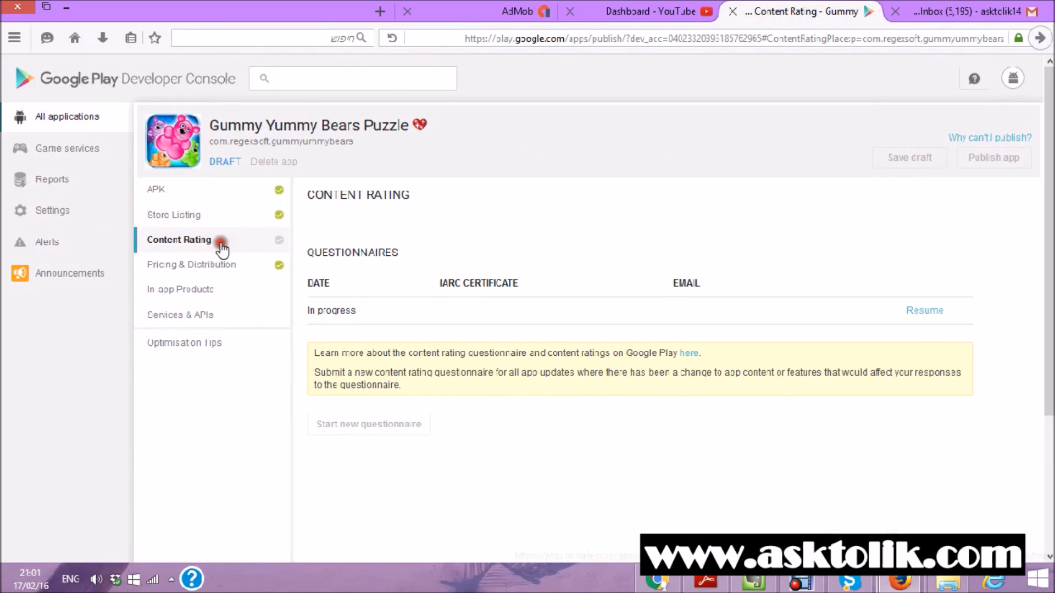
mouse_move(917, 311)
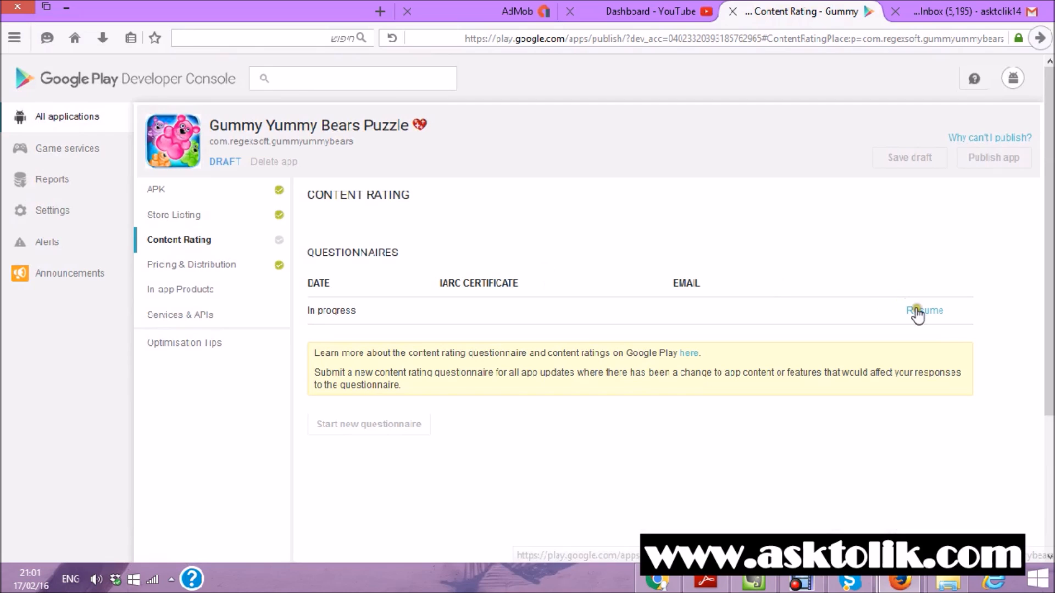
click(923, 311)
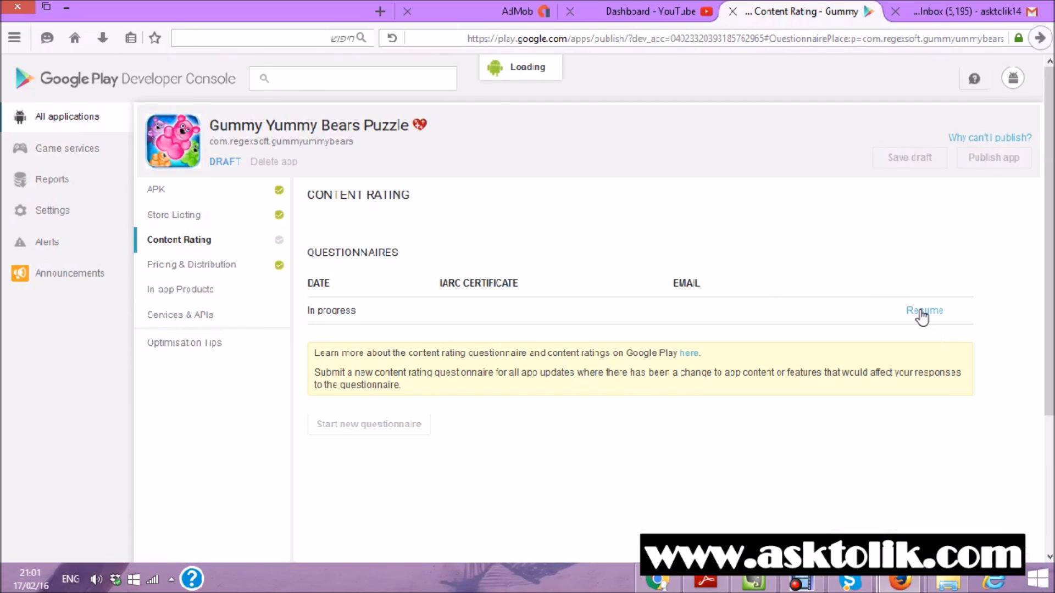
click(924, 311)
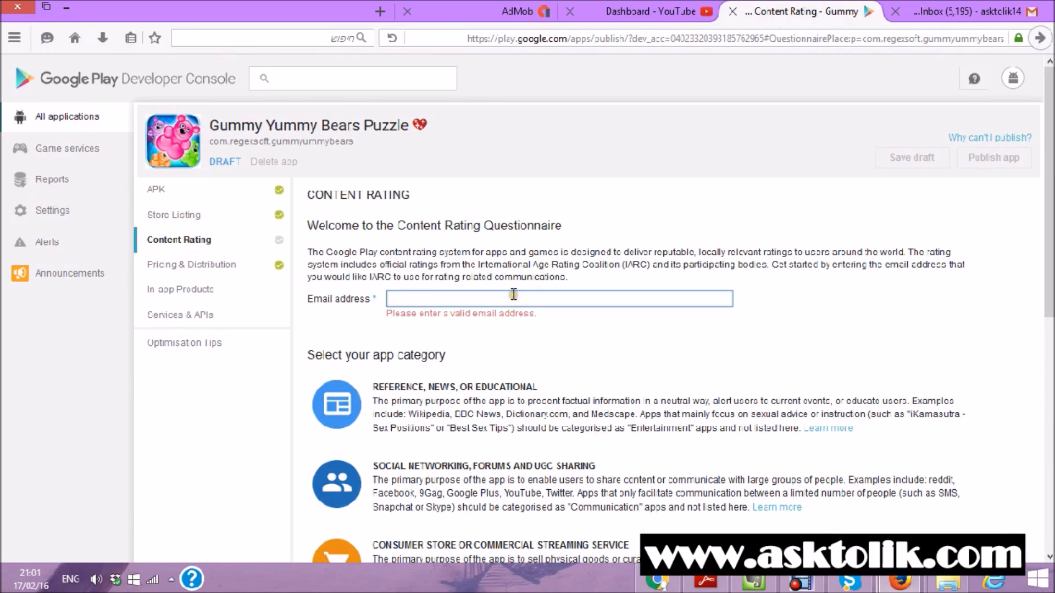
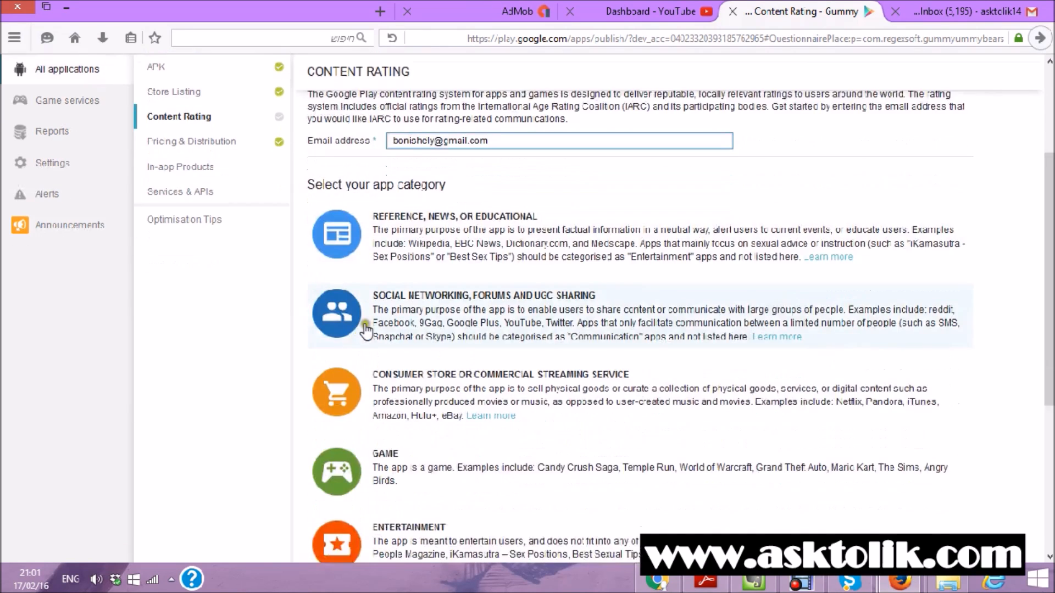
Choose GAME from the app category list
scroll(down, 3)
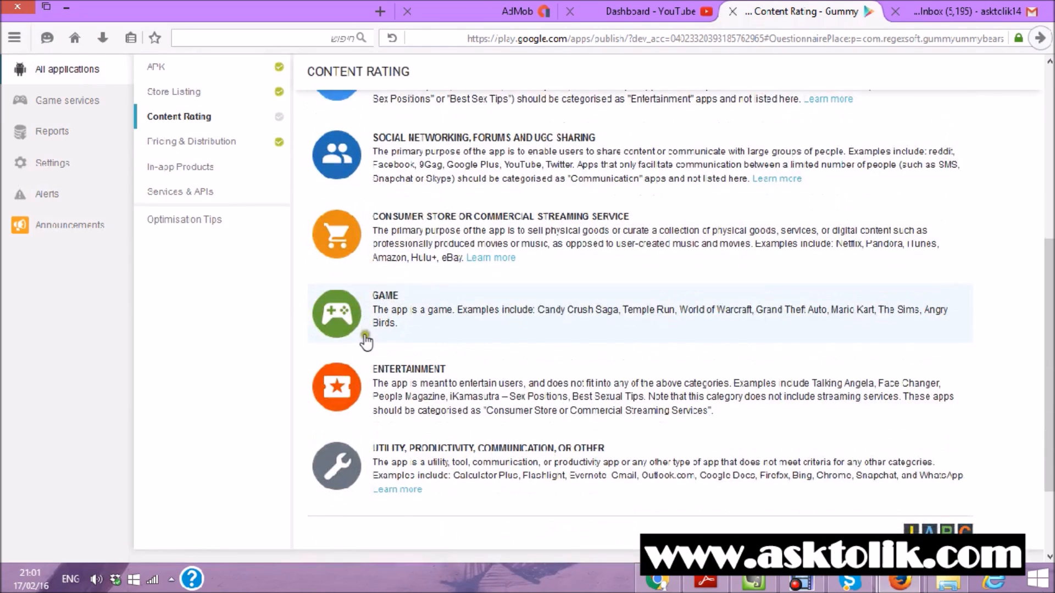
mouse_move(401, 365)
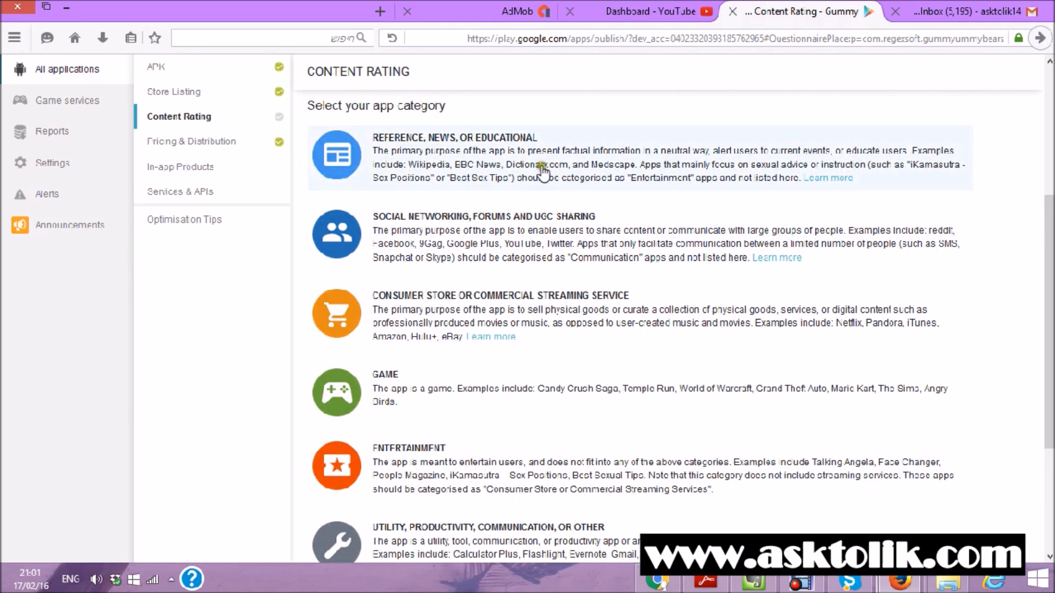
scroll(down, 3)
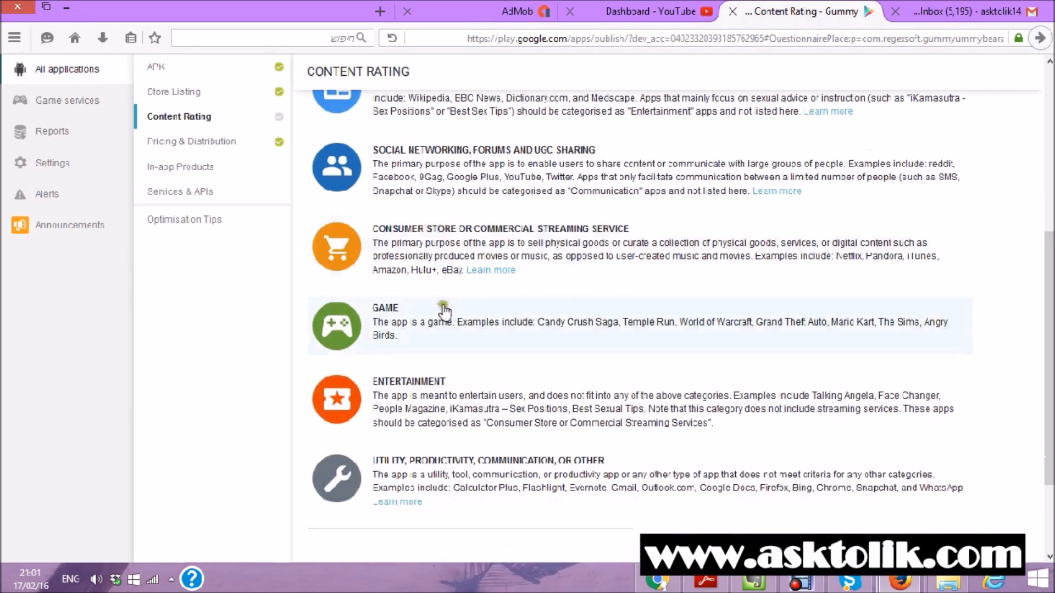
click(446, 314)
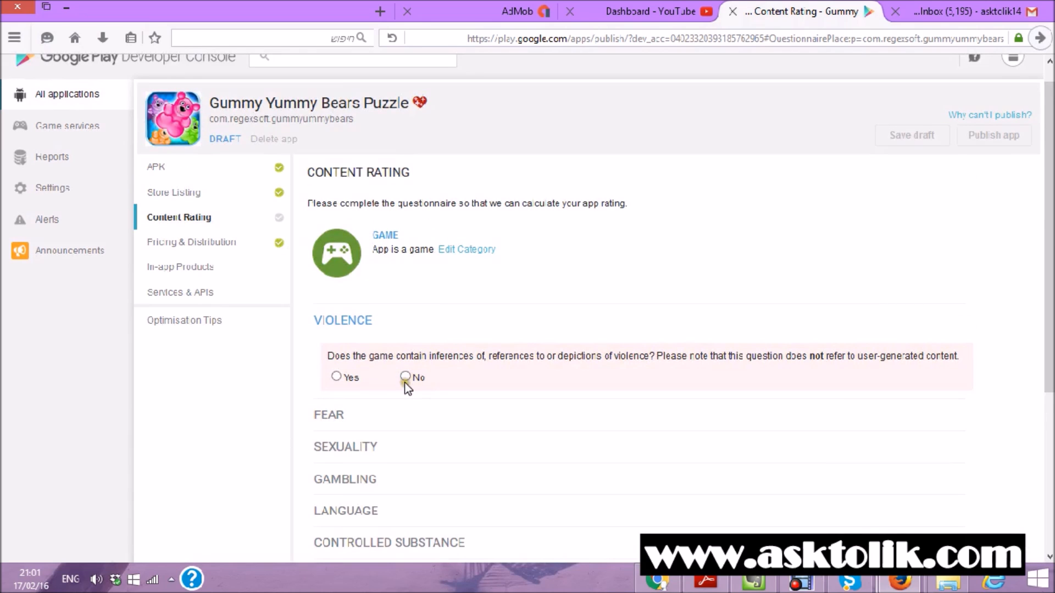
Answer No to the violence, content, personal information sharing and terrorism questions
click(405, 377)
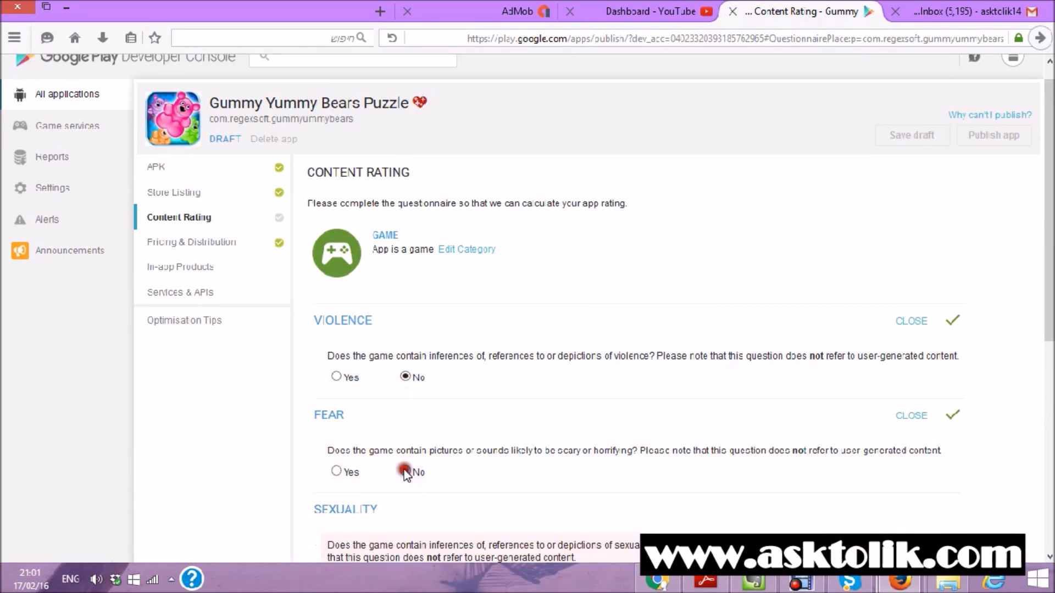
scroll(down, 3)
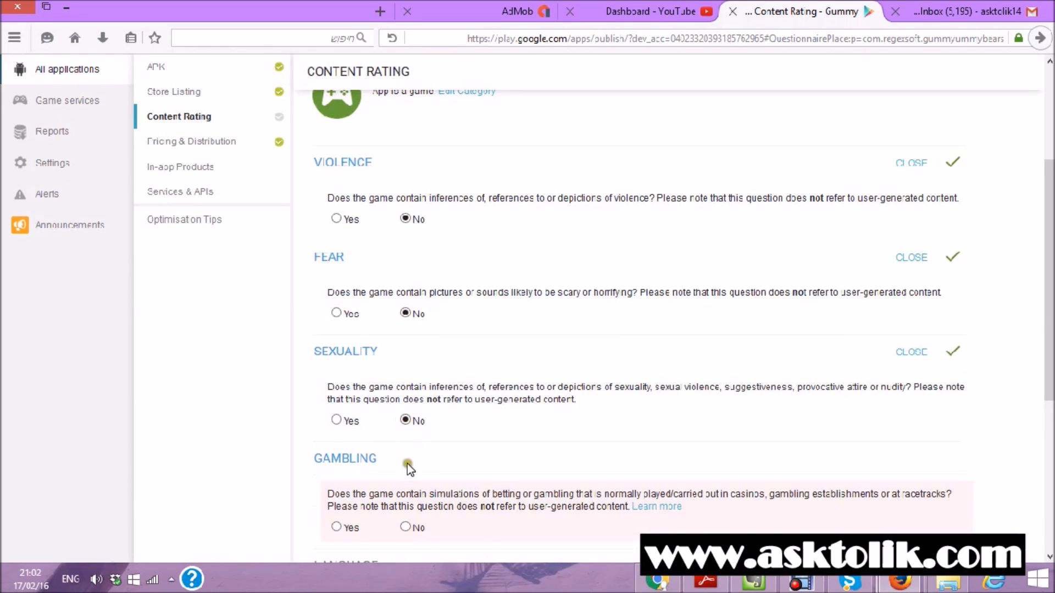
scroll(down, 3)
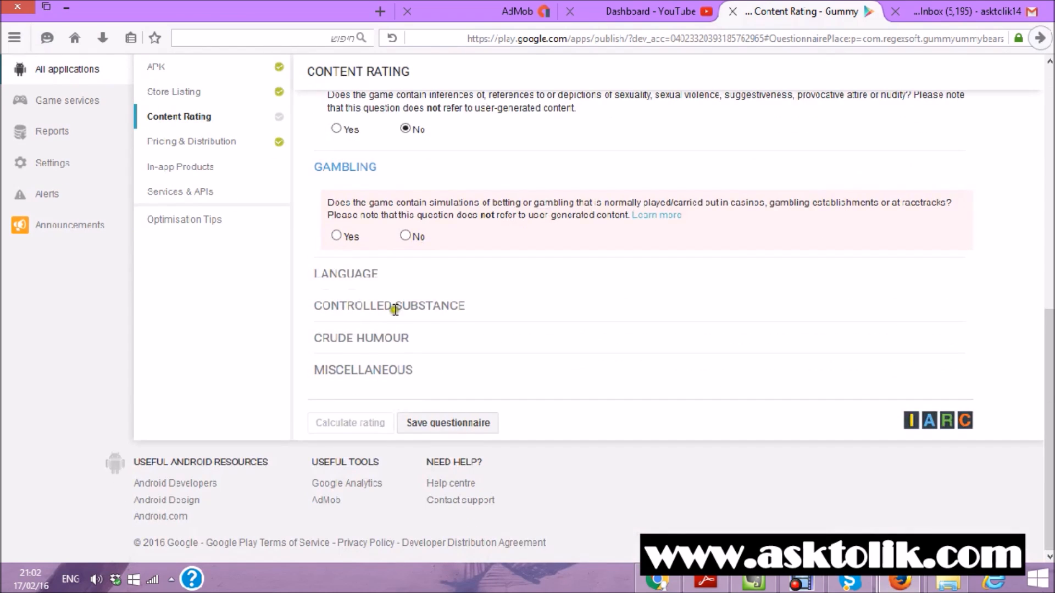
click(405, 236)
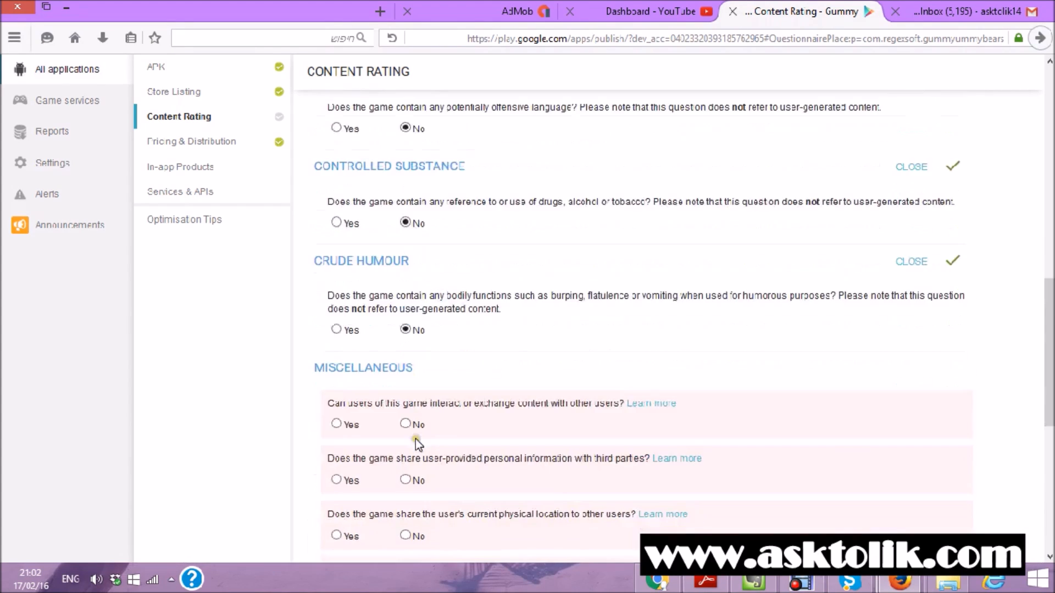
scroll(down, 3)
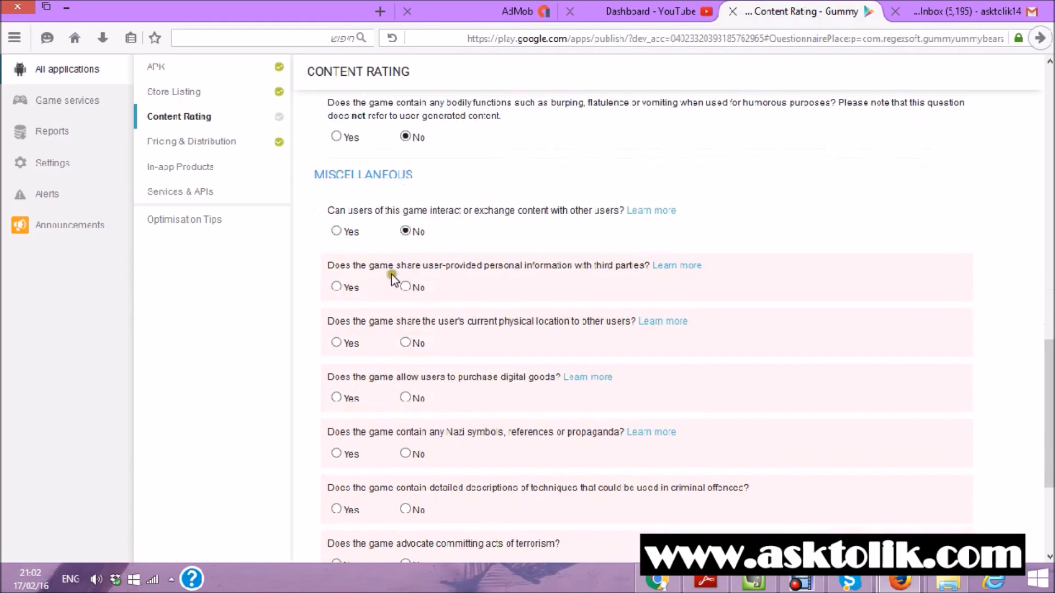
click(405, 287)
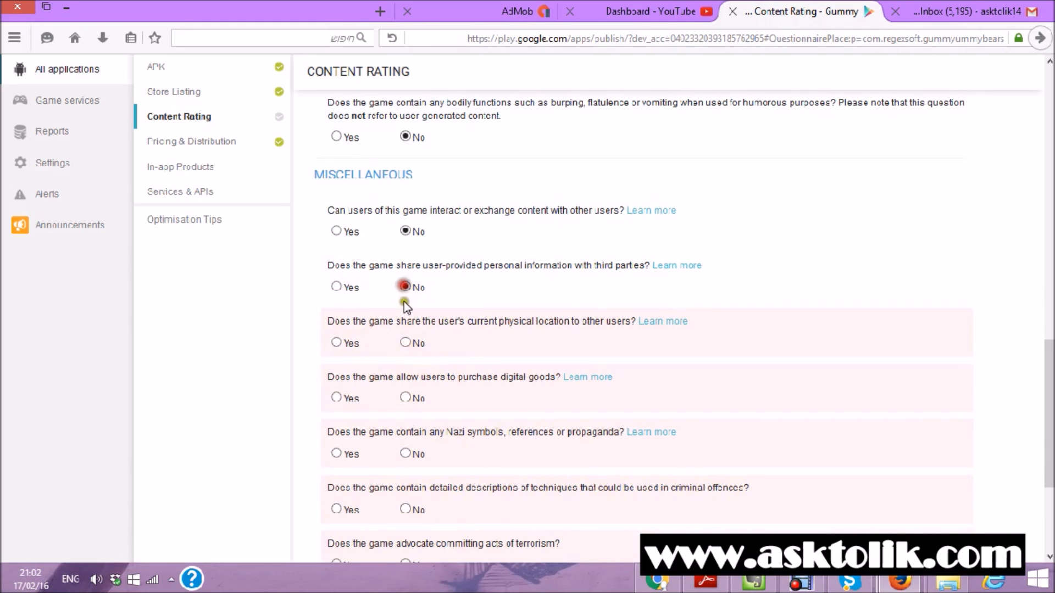
scroll(down, 3)
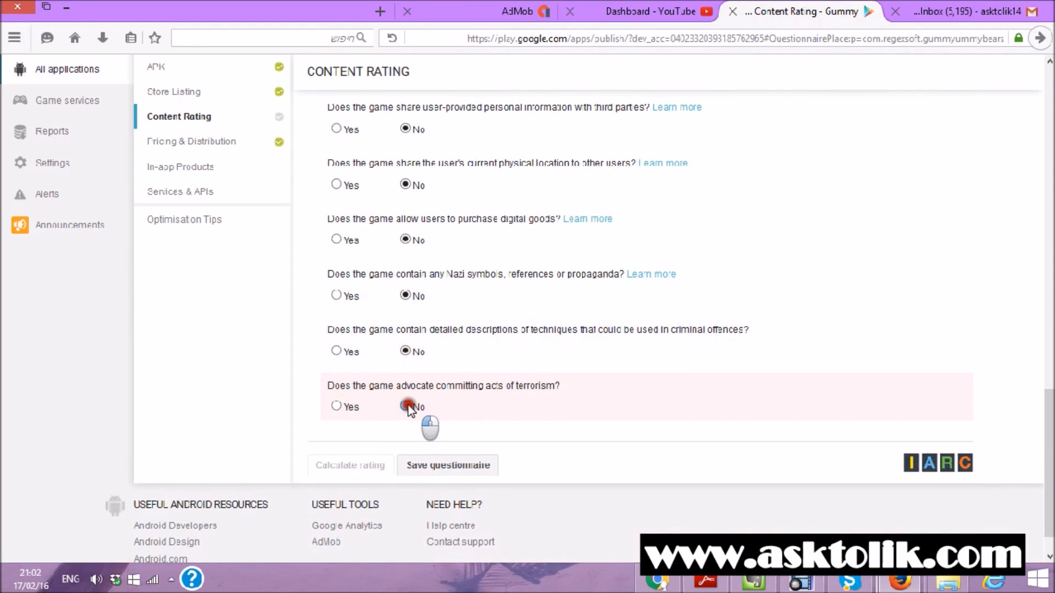
click(448, 466)
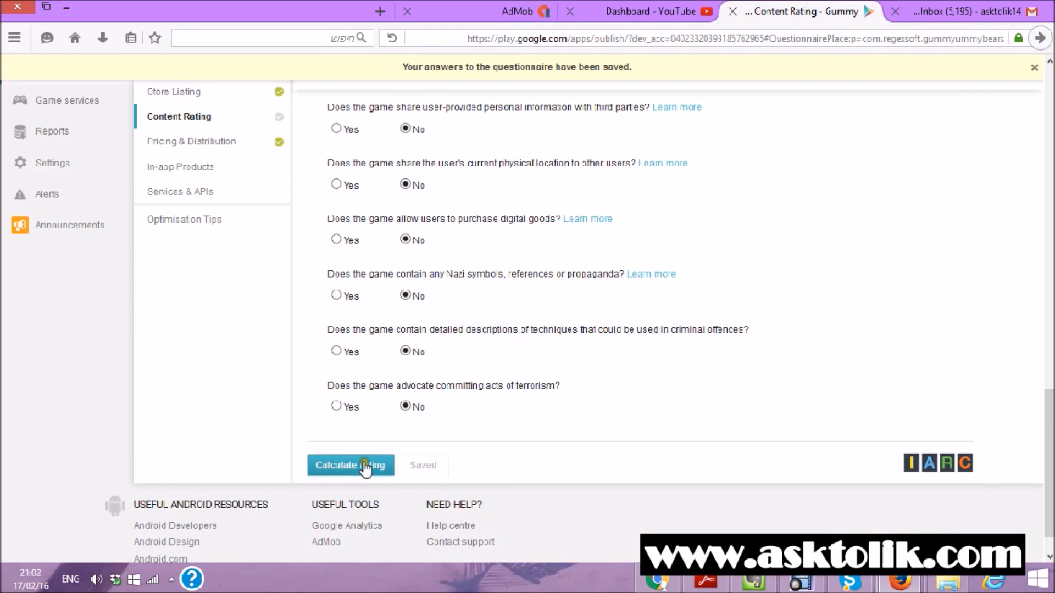
Calculate the ratings, review results like PEGI 3 and ESRB Everyone, and apply them
click(351, 466)
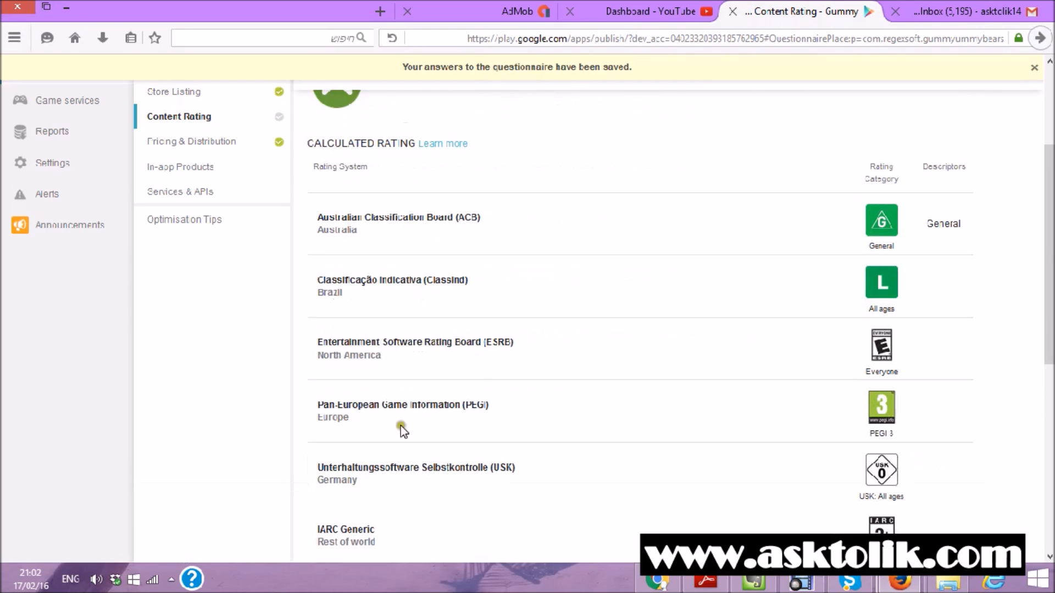
scroll(down, 3)
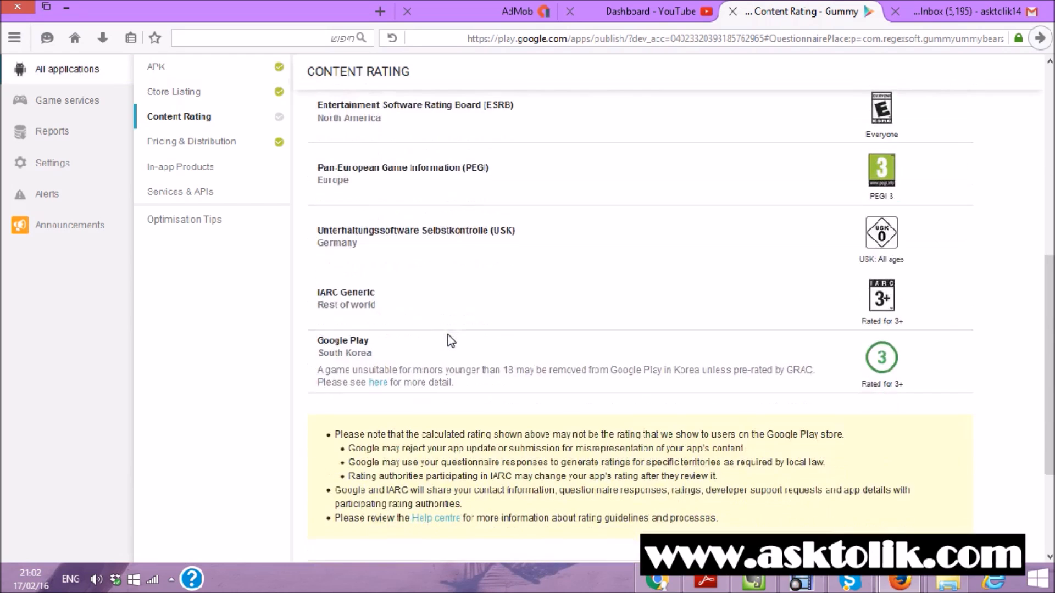
scroll(up, 3)
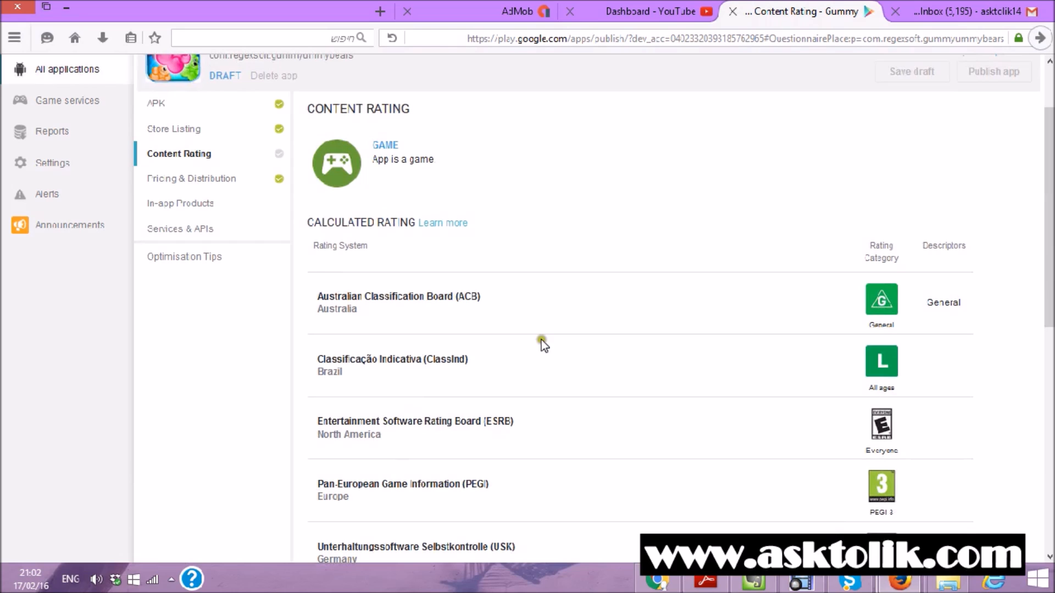
mouse_move(793, 544)
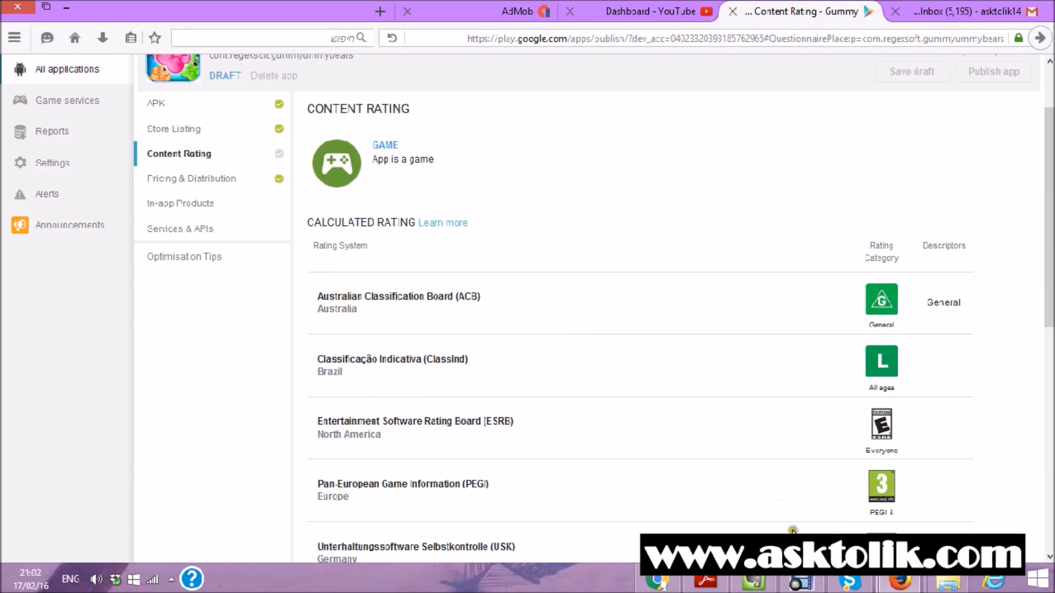
mouse_move(808, 578)
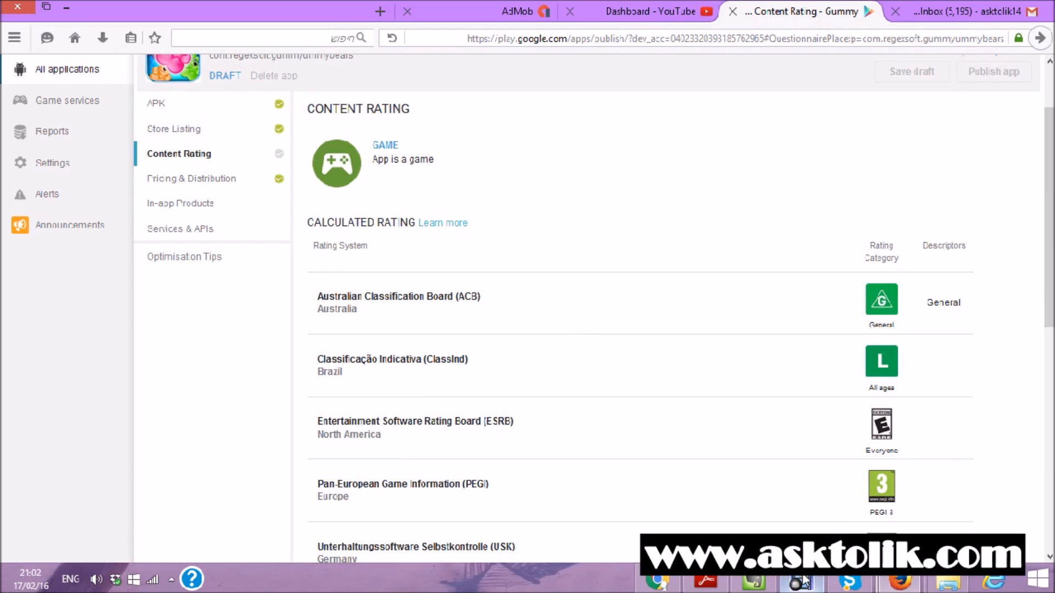
click(798, 581)
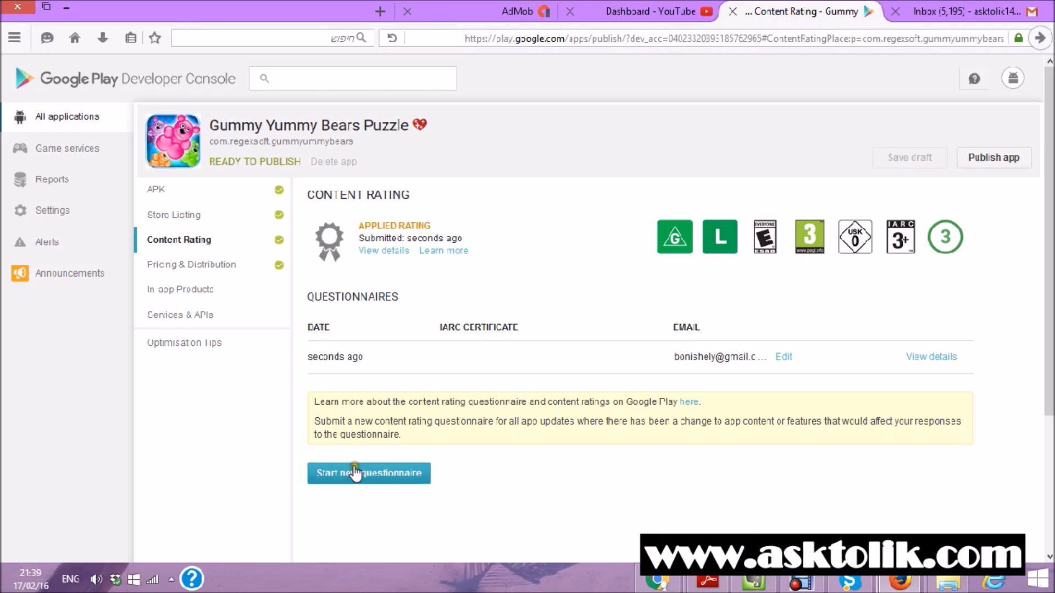
mouse_move(461, 337)
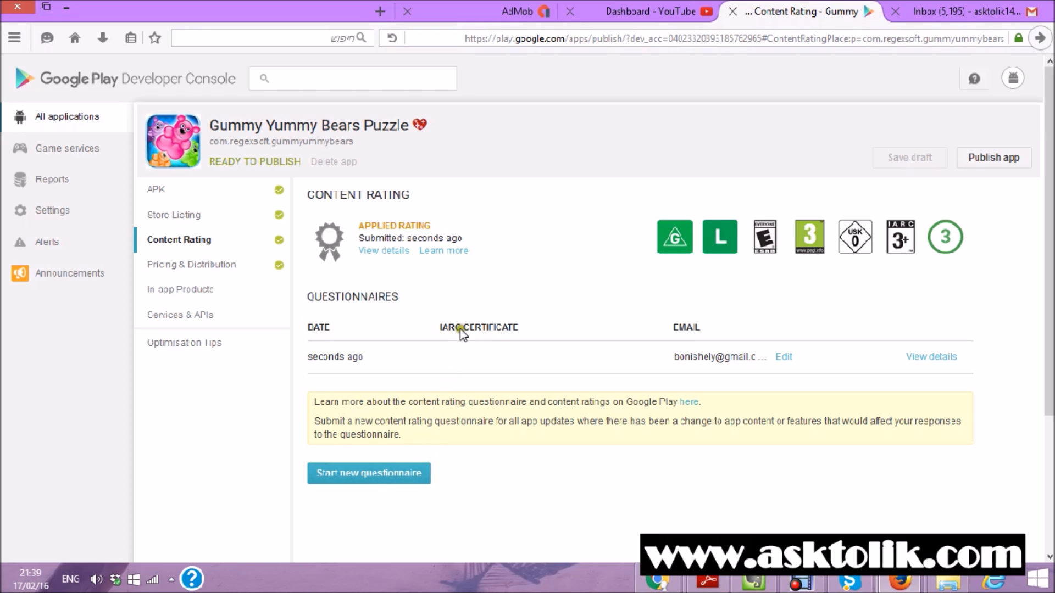
mouse_move(392, 242)
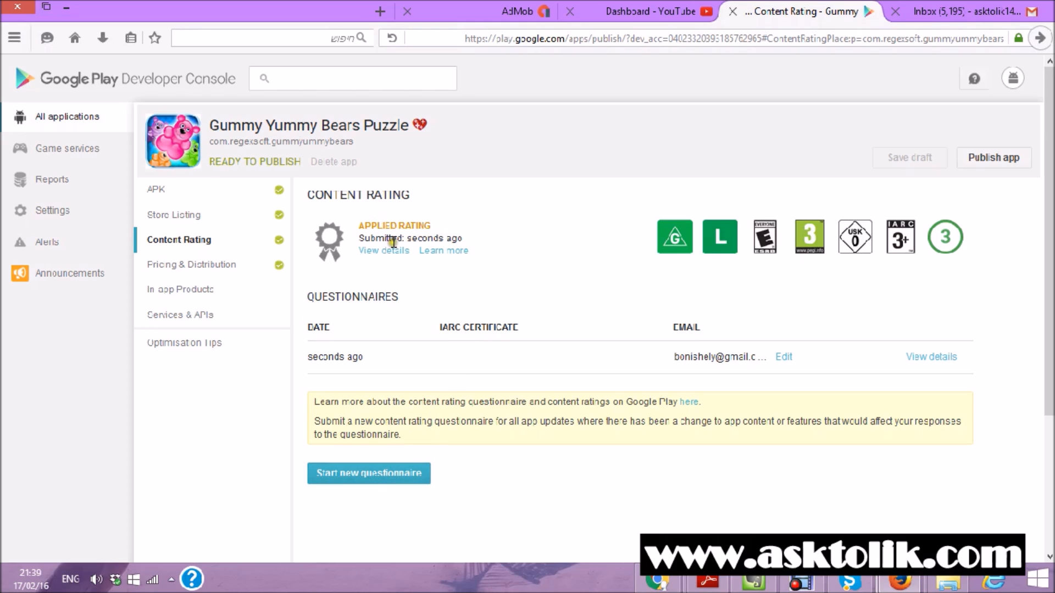
mouse_move(467, 246)
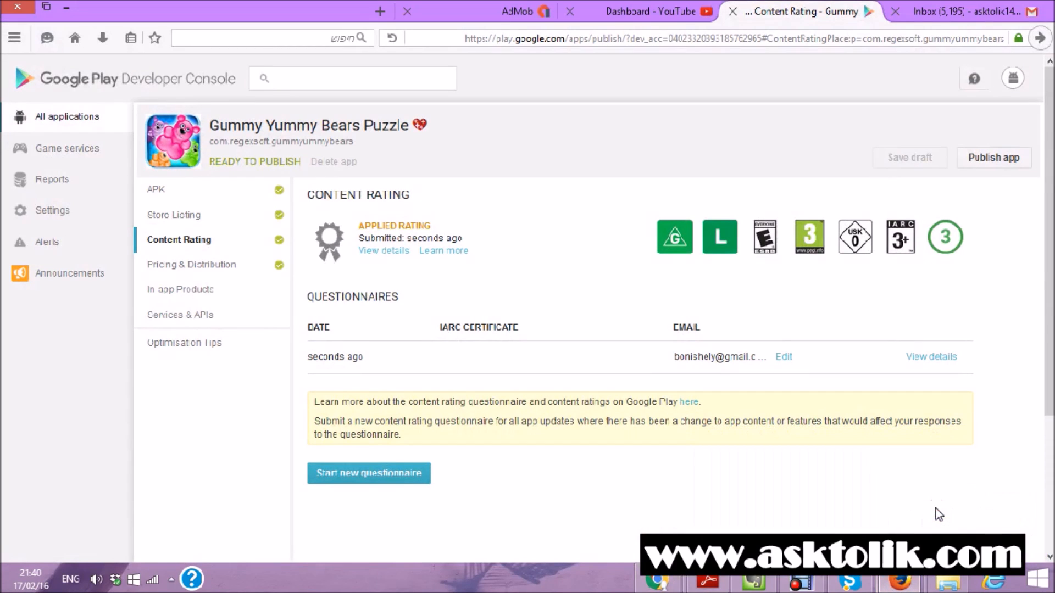
mouse_move(389, 226)
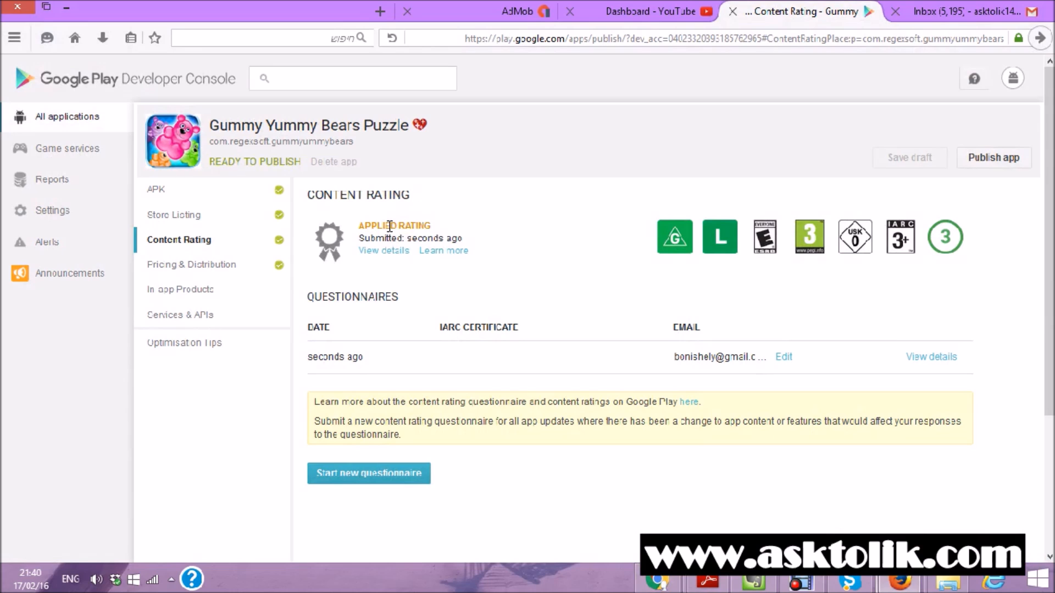
mouse_move(585, 221)
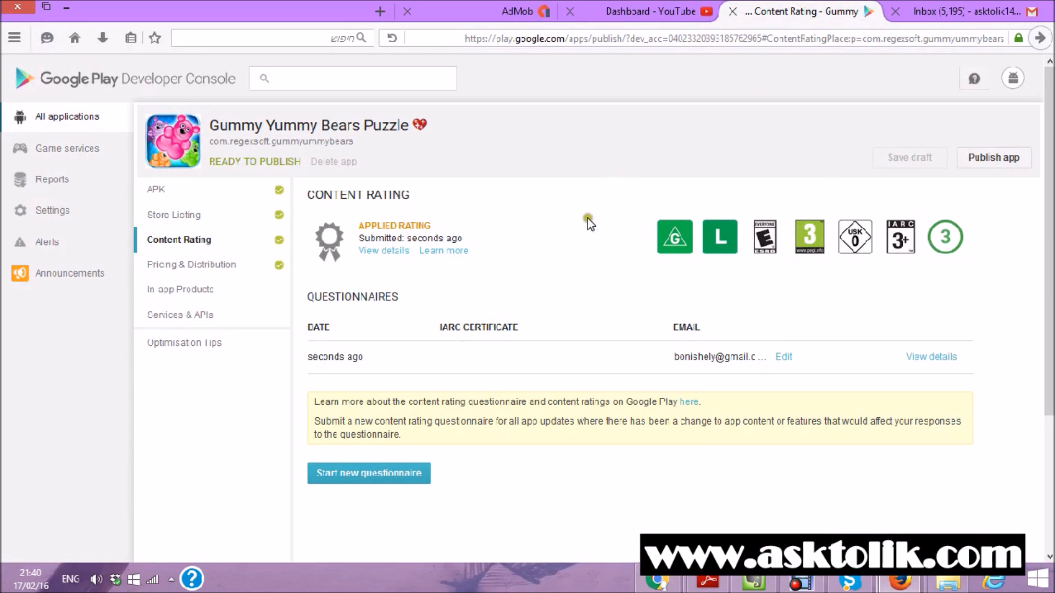
mouse_move(588, 222)
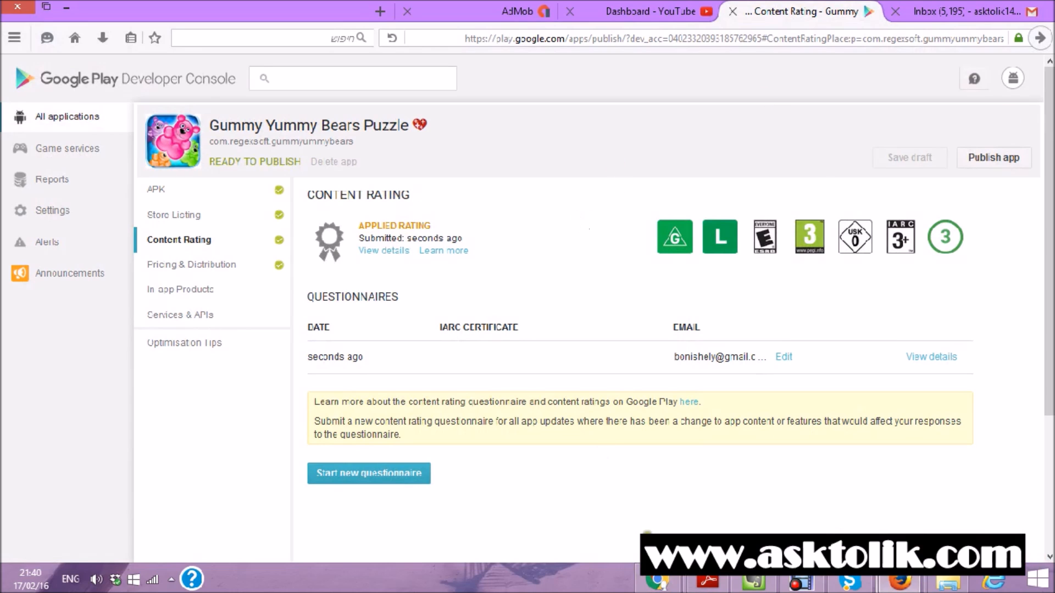